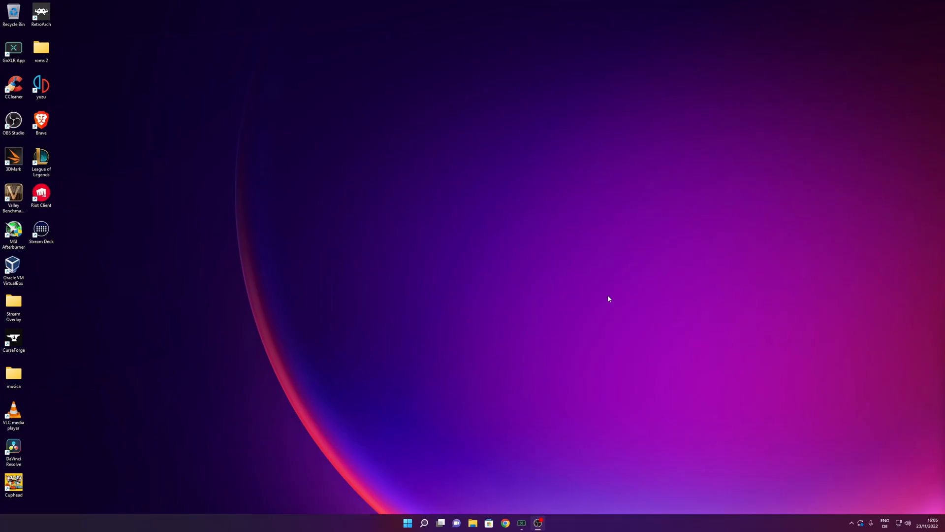
mouse_move(597, 310)
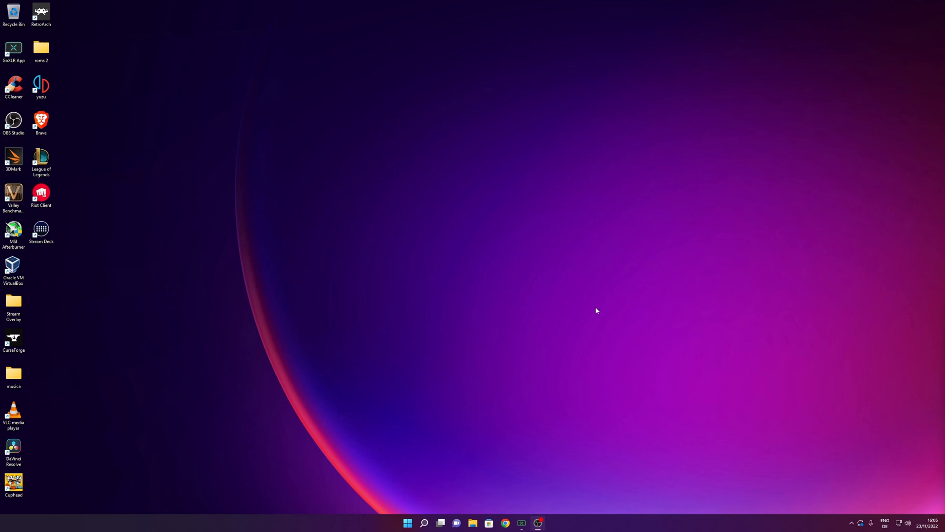
mouse_move(415, 474)
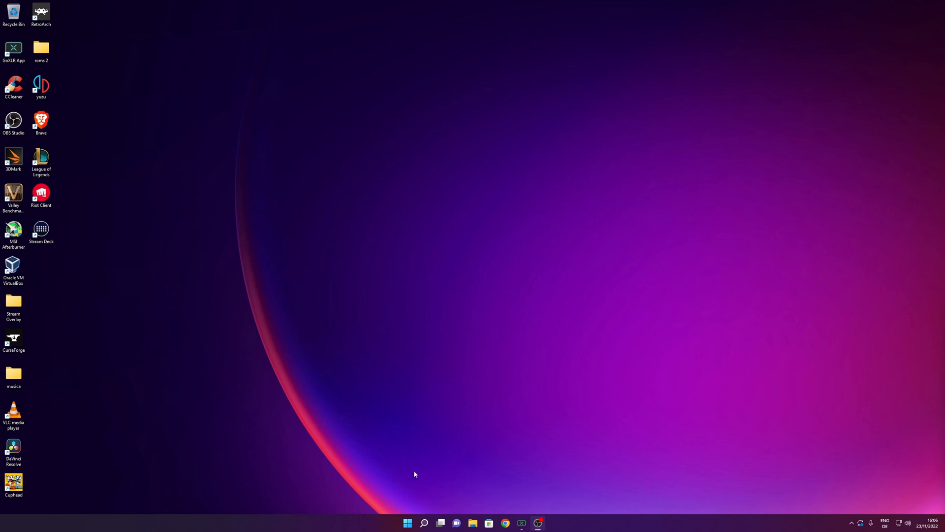
Step: Launch Device Manager from the Start menu and start Update driver for the NVIDIA GeForce RTX 2080 SUPER
right_click(408, 523)
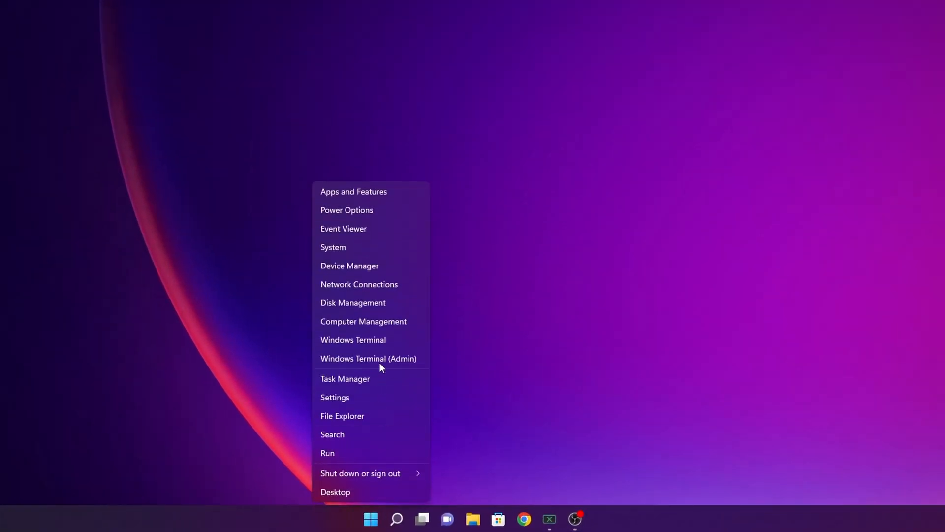
click(348, 265)
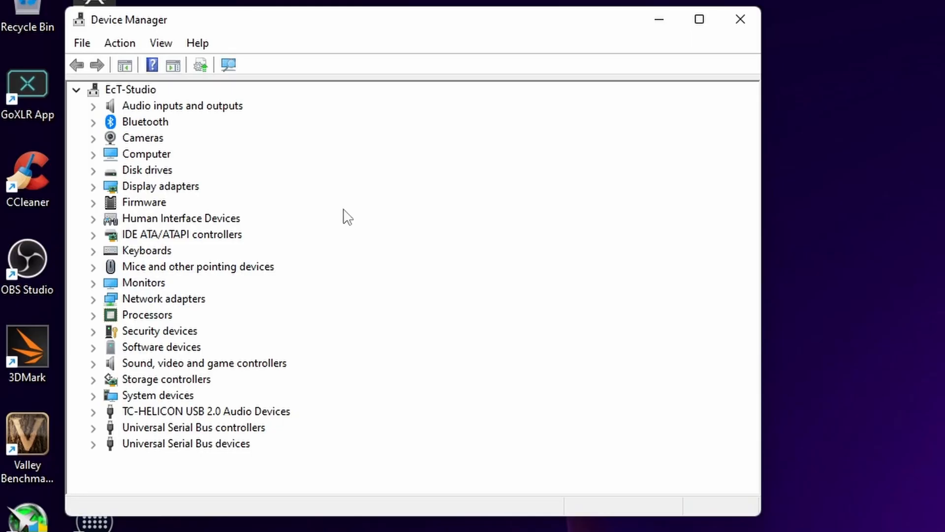
mouse_move(207, 198)
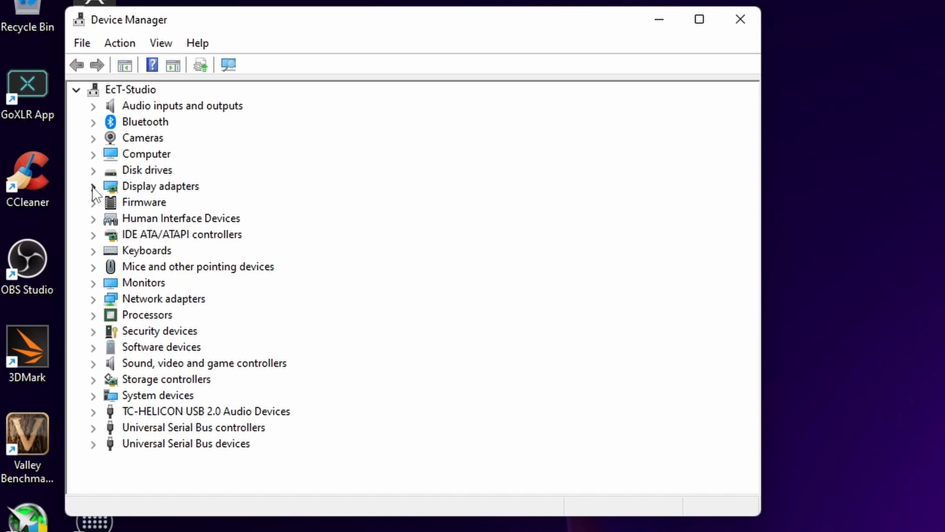
click(93, 186)
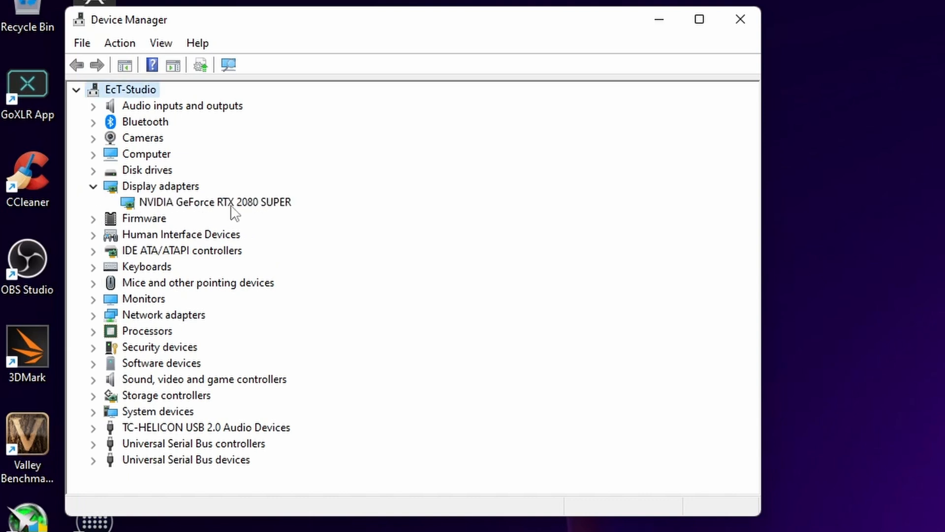
right_click(214, 202)
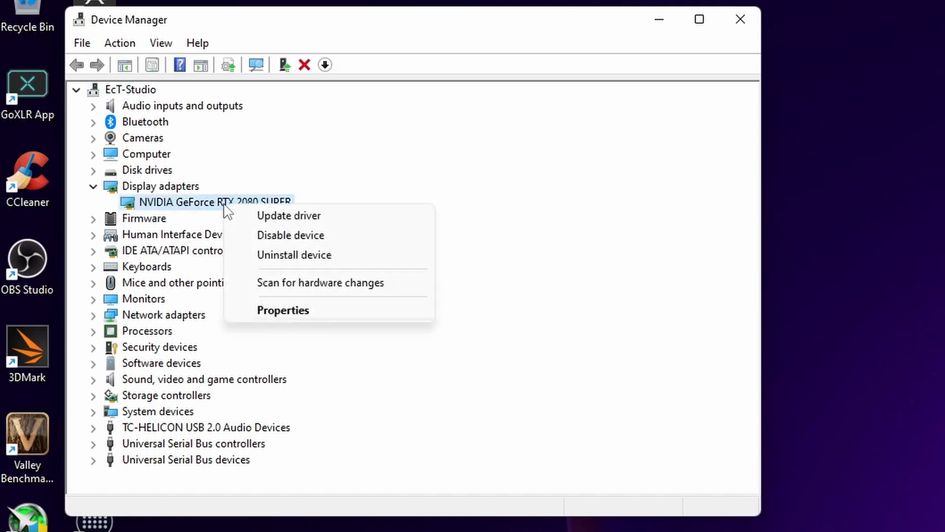
click(288, 215)
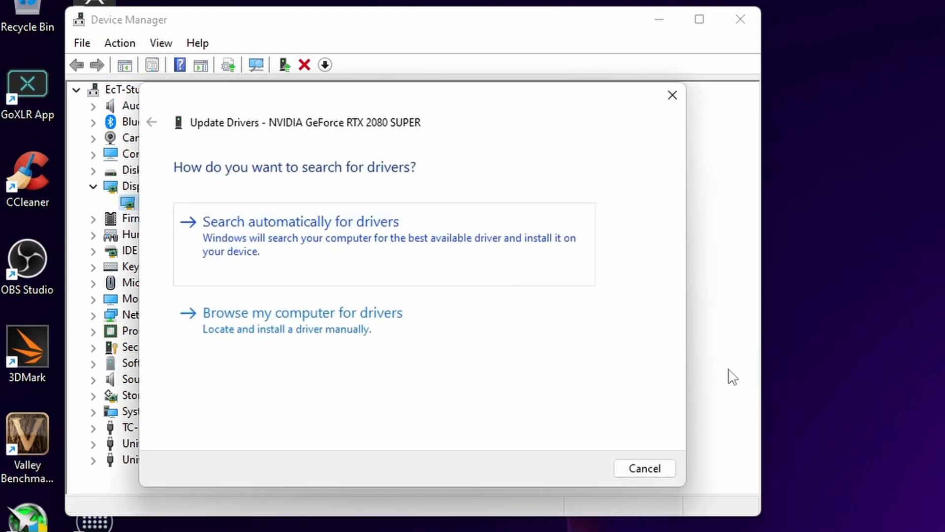
mouse_move(351, 246)
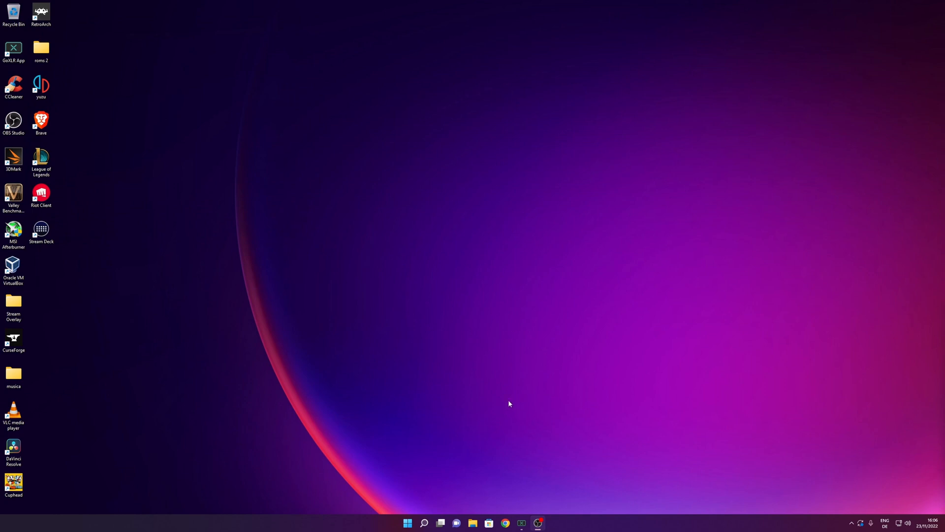
mouse_move(424, 400)
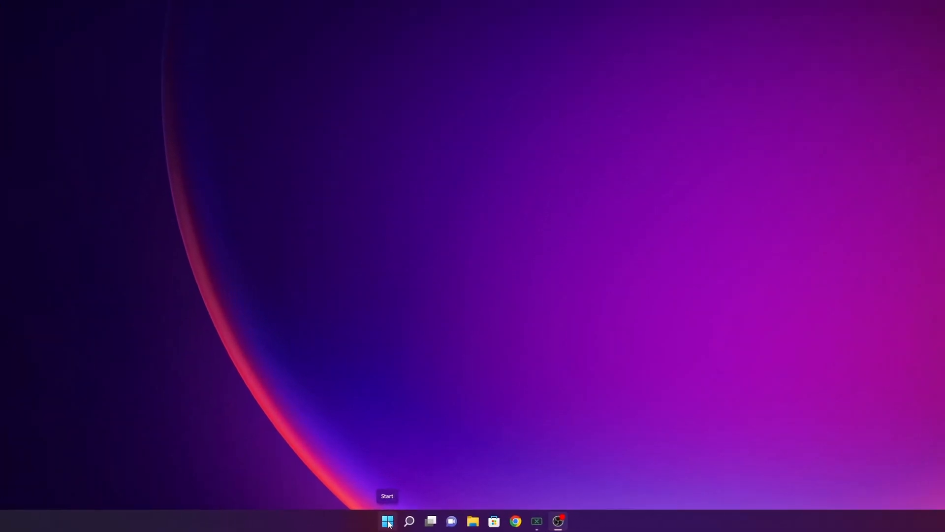
Step: Launch Windows Settings from the Start button's quick menu, landing on the System page
right_click(388, 521)
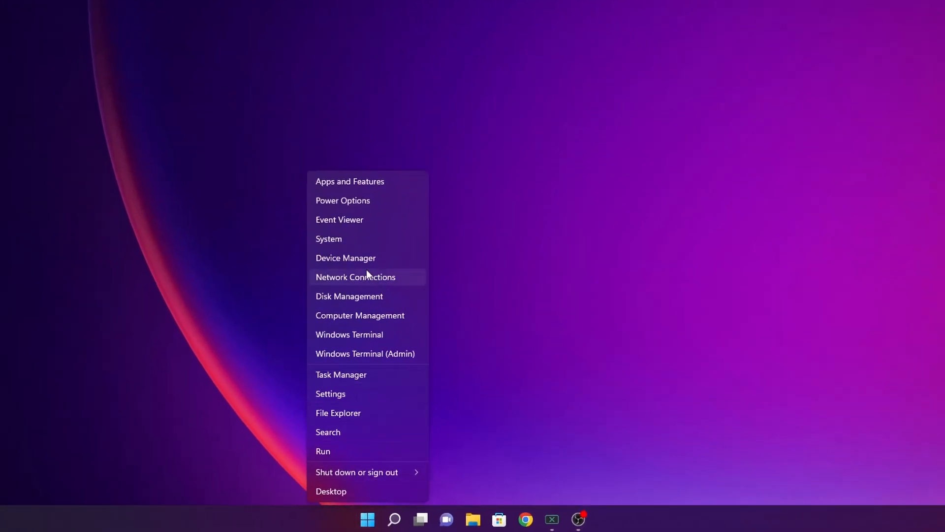
mouse_move(371, 398)
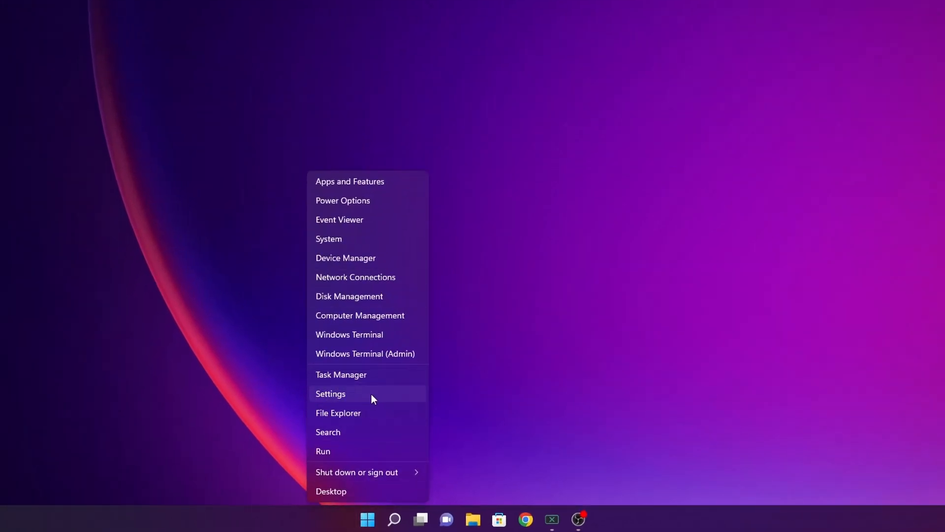
click(330, 394)
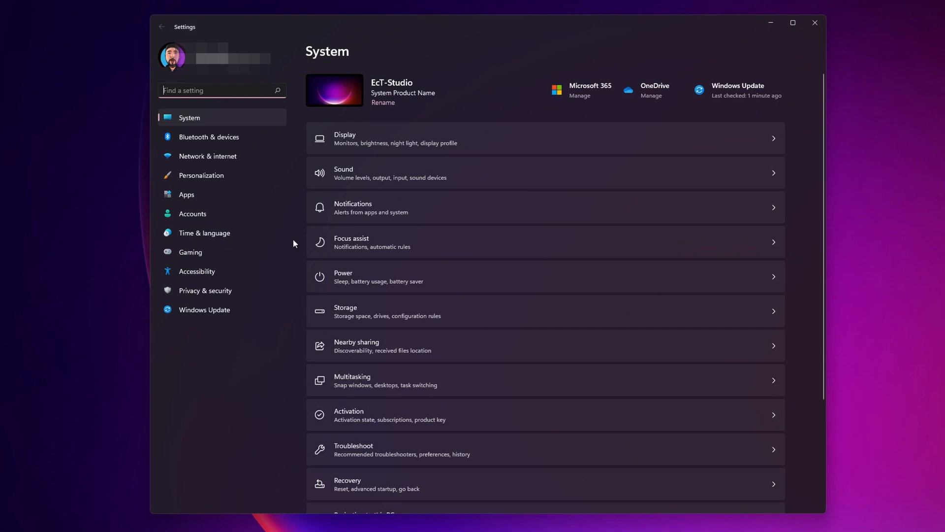
mouse_move(190, 252)
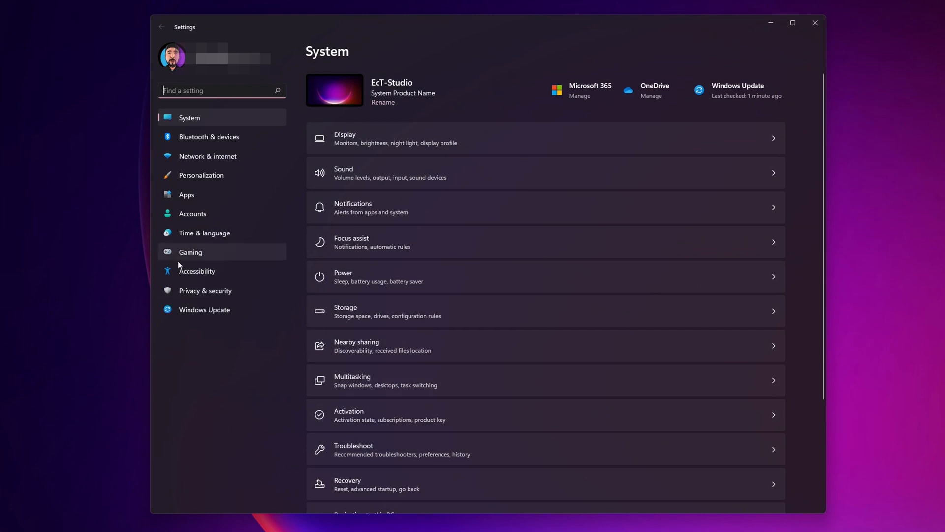
Step: Check Contrast themes under Accessibility is set to None, then return to the Accessibility overview
click(197, 271)
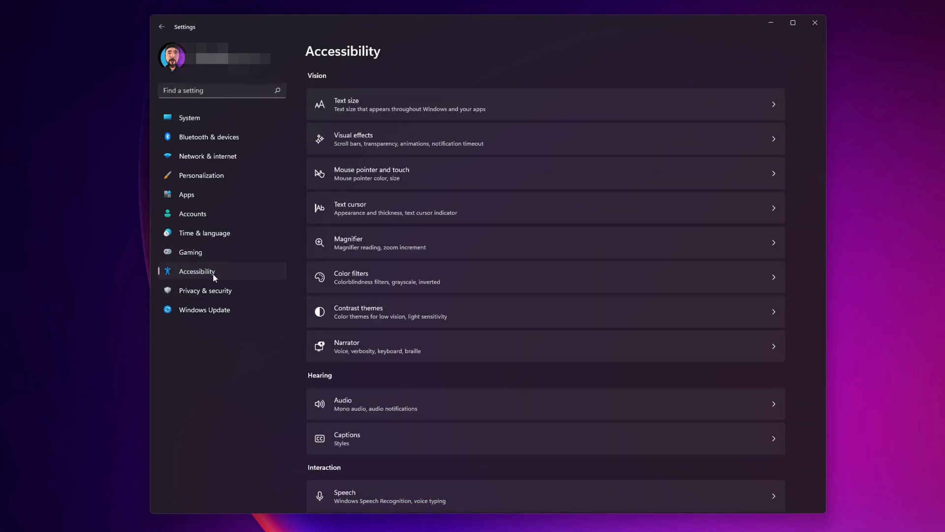
mouse_move(221, 381)
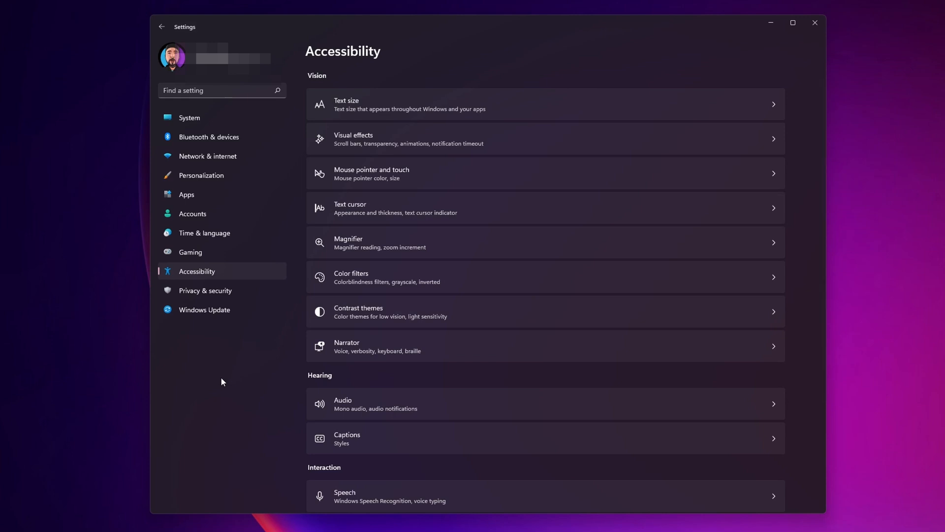
mouse_move(381, 320)
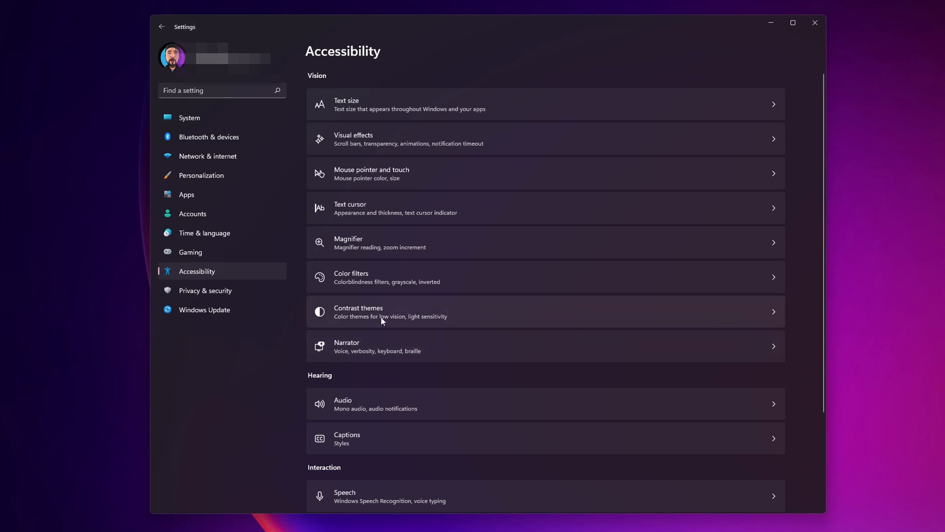
click(390, 312)
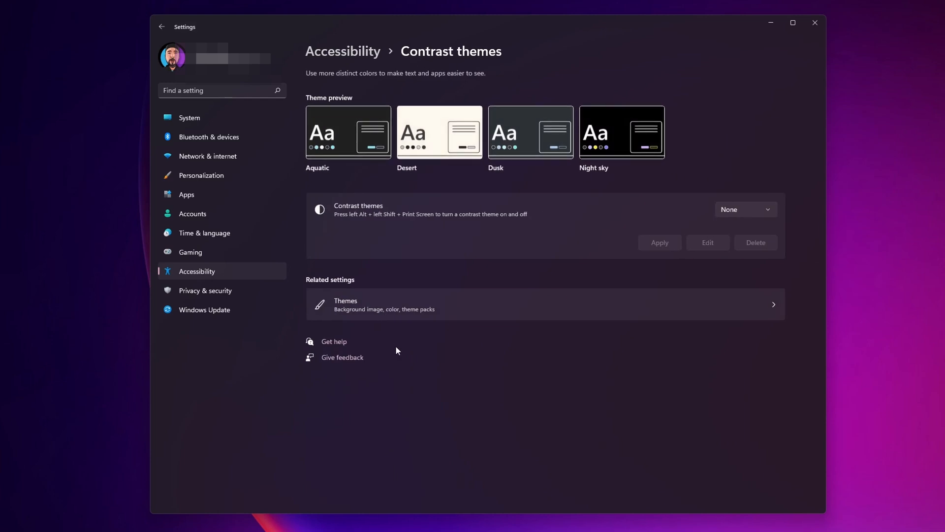
mouse_move(746, 221)
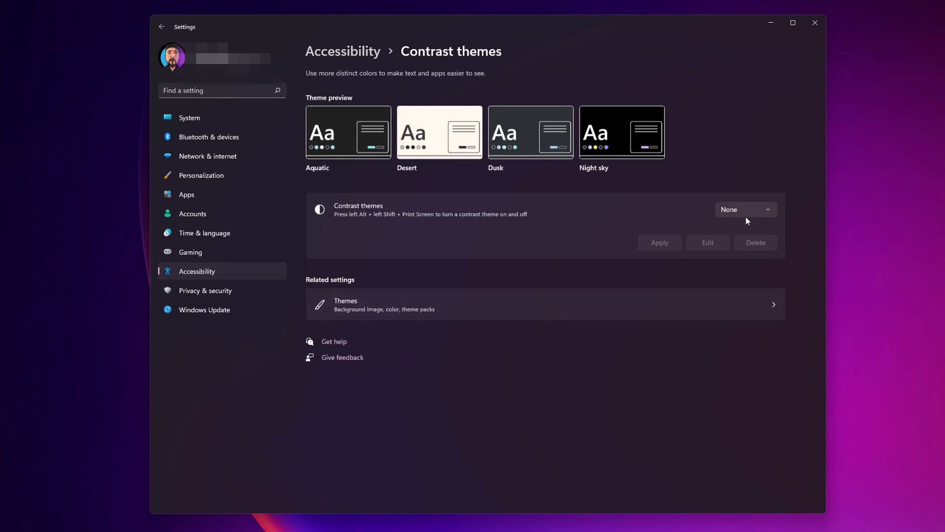
mouse_move(743, 215)
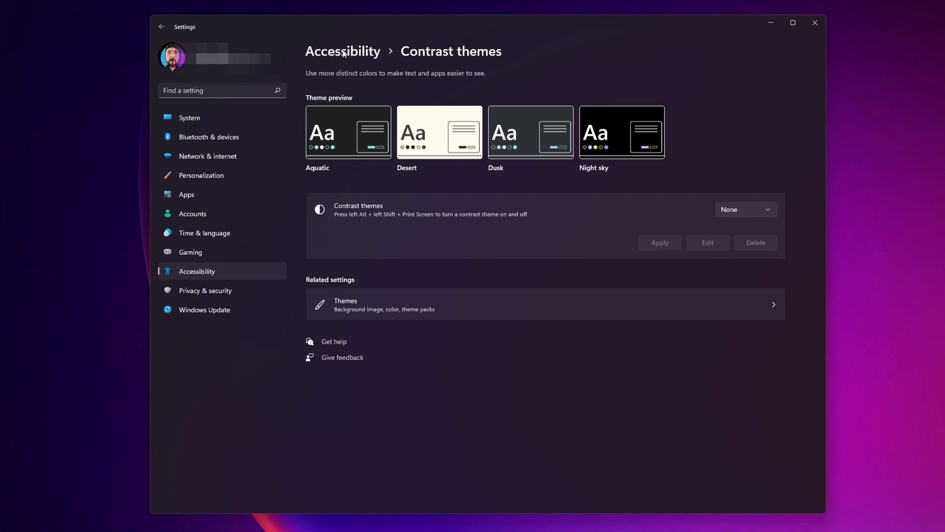
click(161, 26)
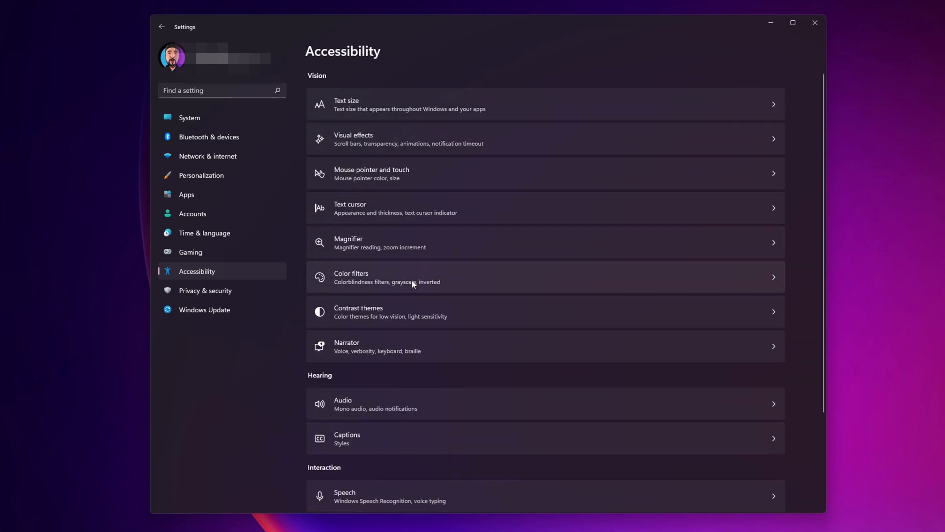
mouse_move(471, 279)
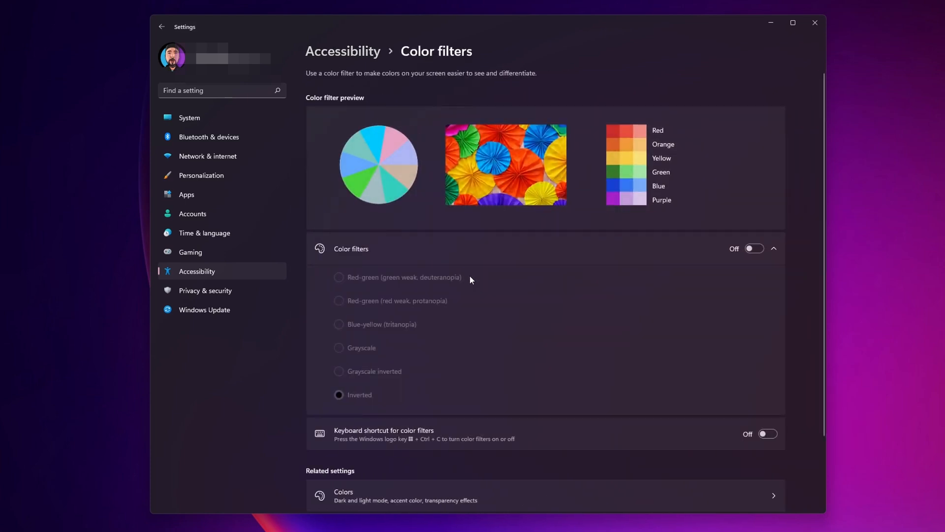
mouse_move(701, 313)
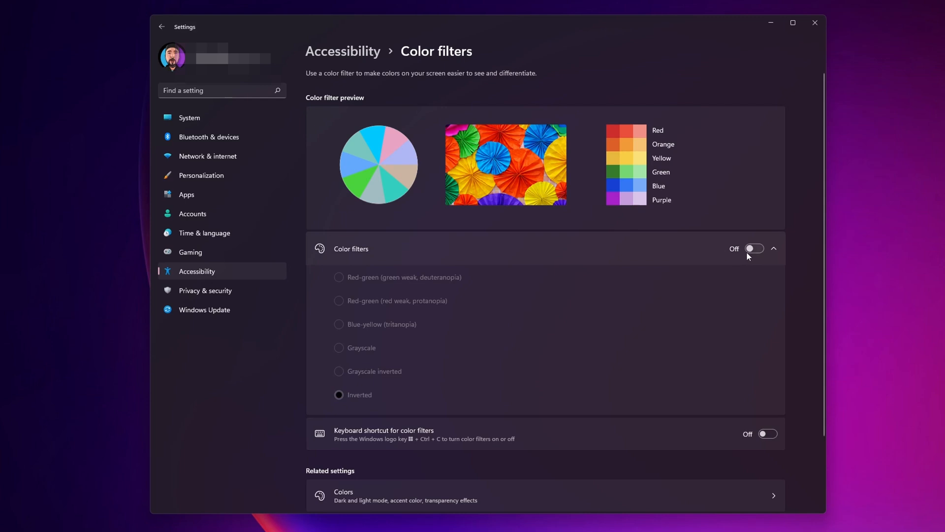
mouse_move(567, 235)
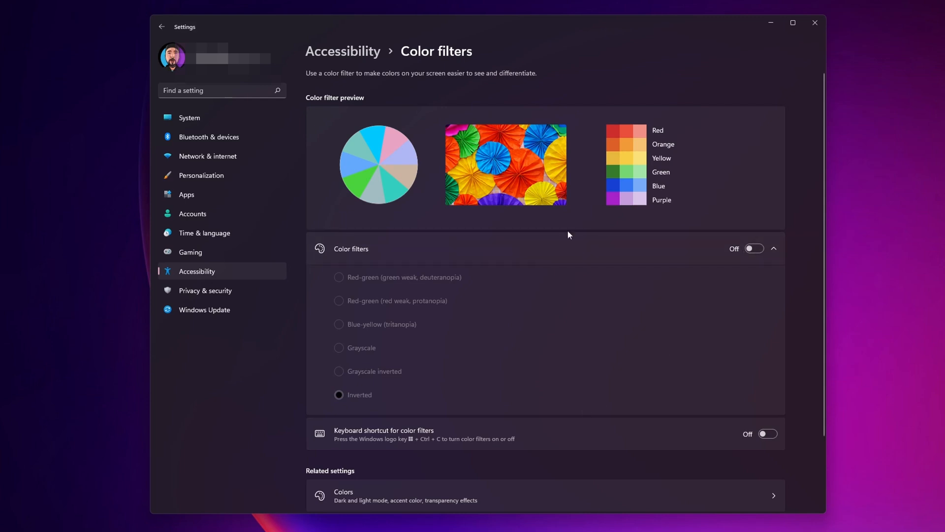
mouse_move(515, 220)
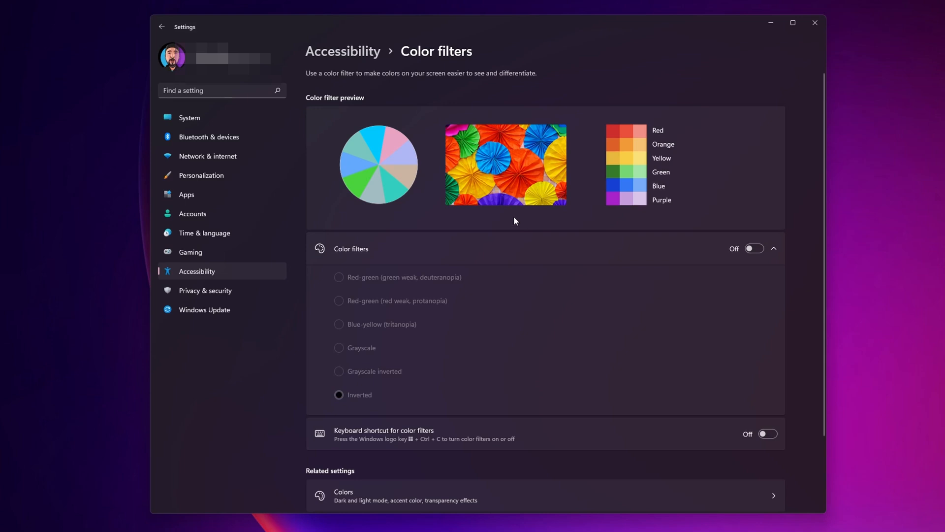
Step: Go to System > Recovery and start Reset this PC, reaching the keep-files-or-remove-everything choice
click(189, 117)
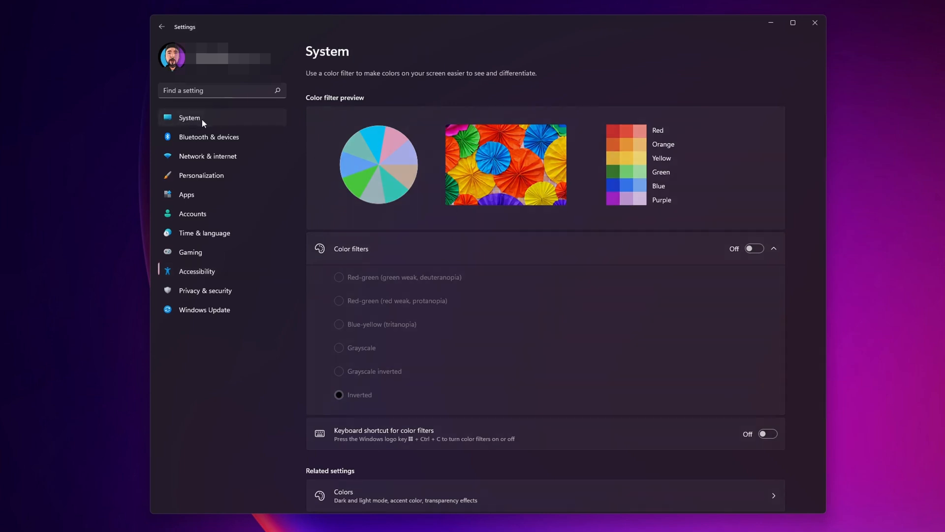
click(189, 117)
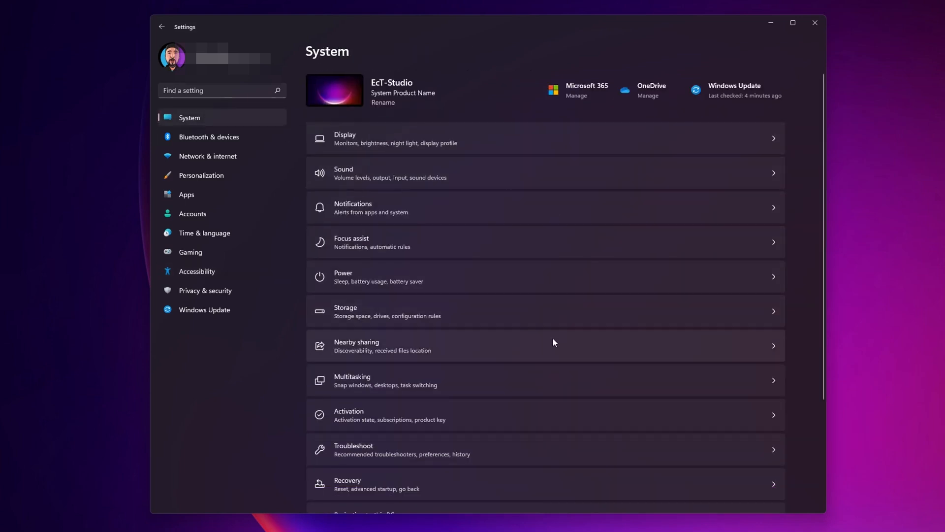
scroll(down, 3)
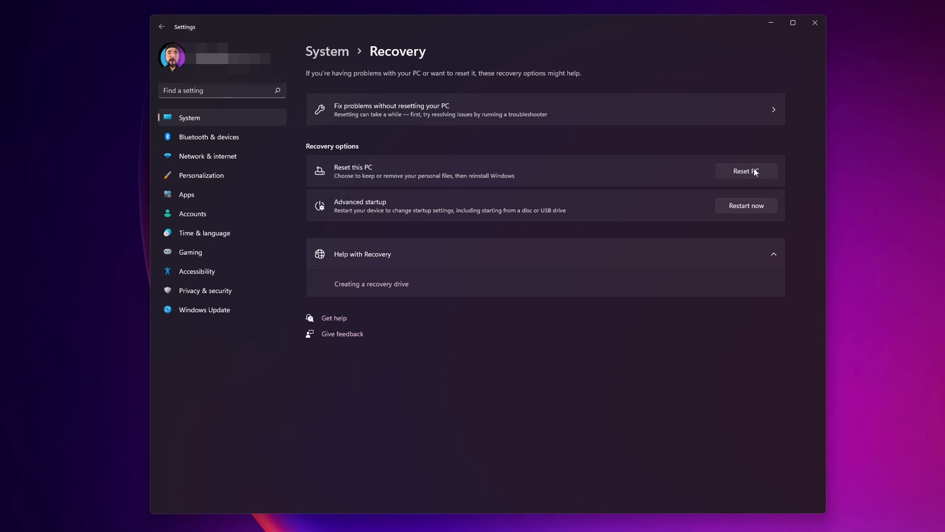
click(745, 171)
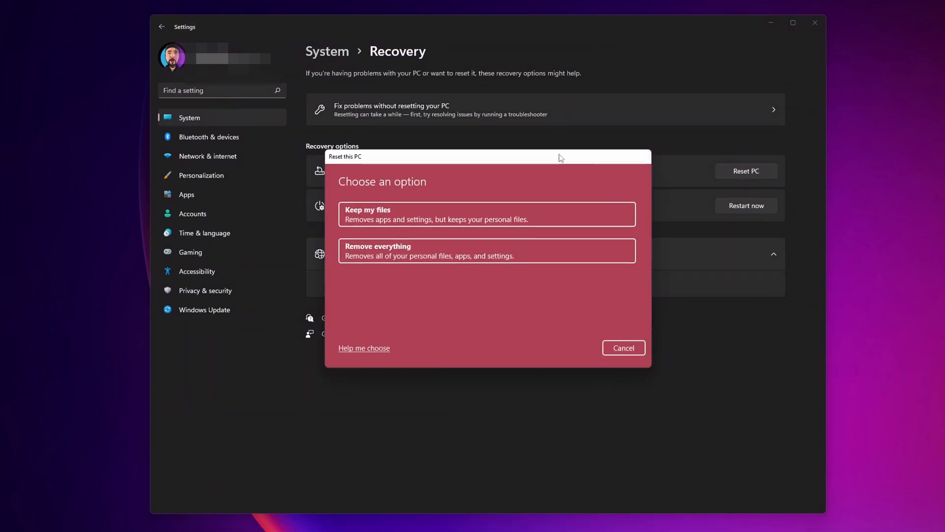